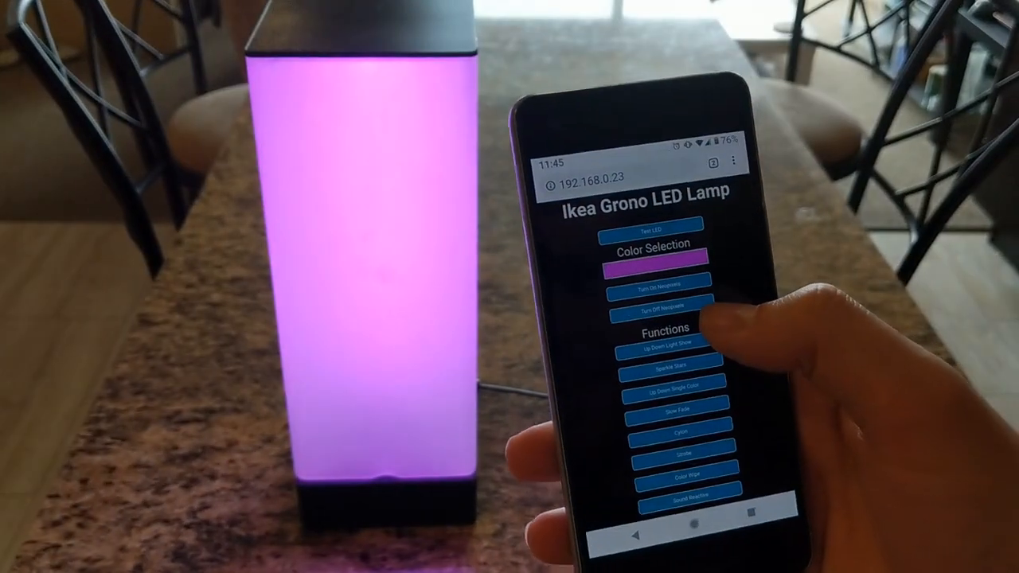
Step: Run one of the purple lamp's light shows from the Functions buttons
click(650, 257)
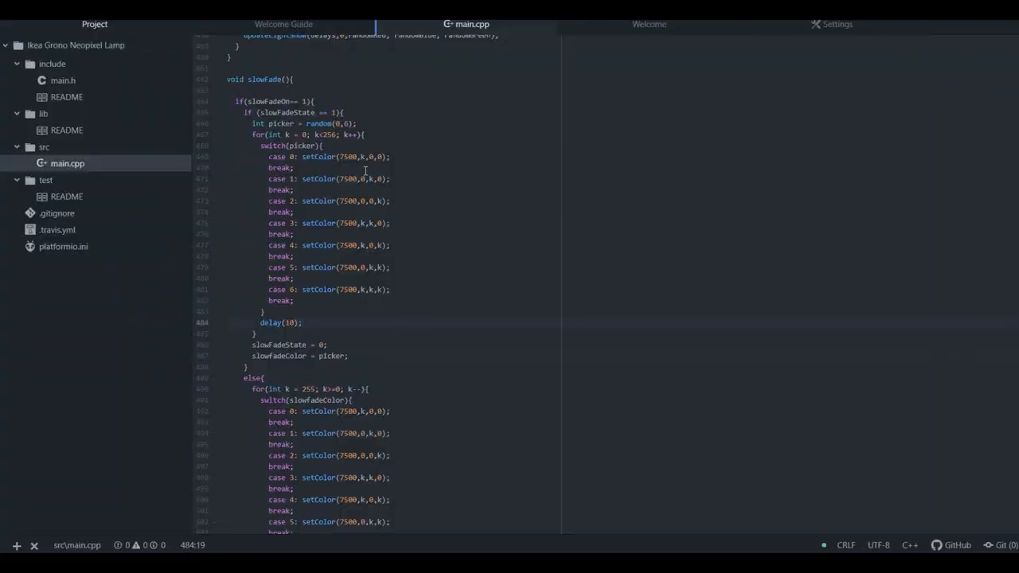
scroll(down, 3)
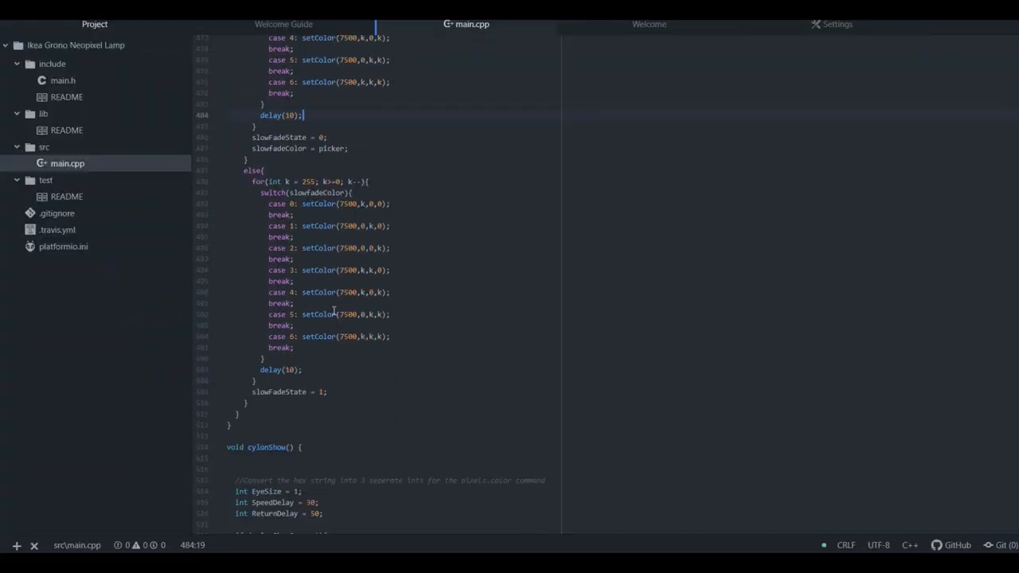
scroll(down, 3)
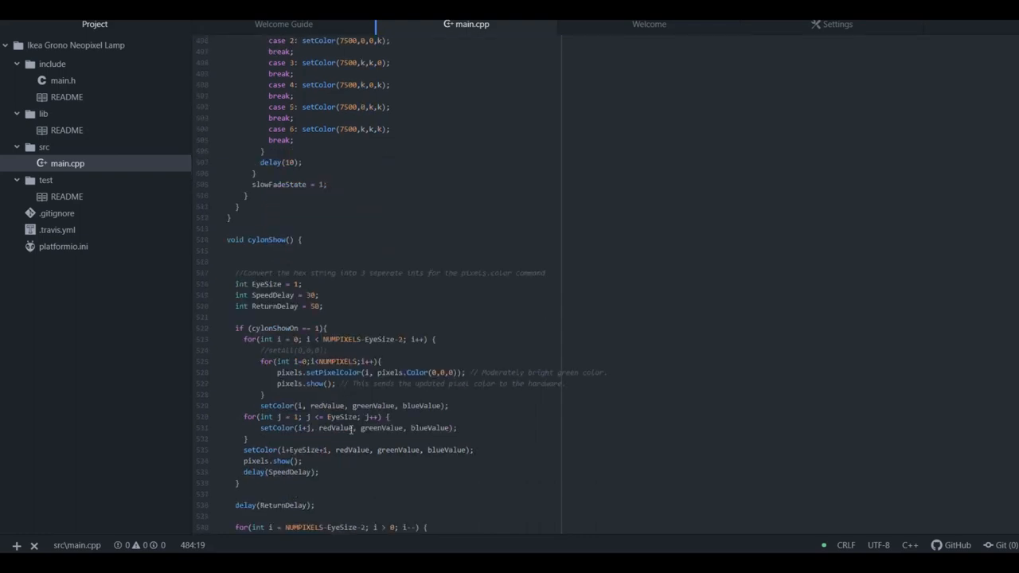
scroll(down, 3)
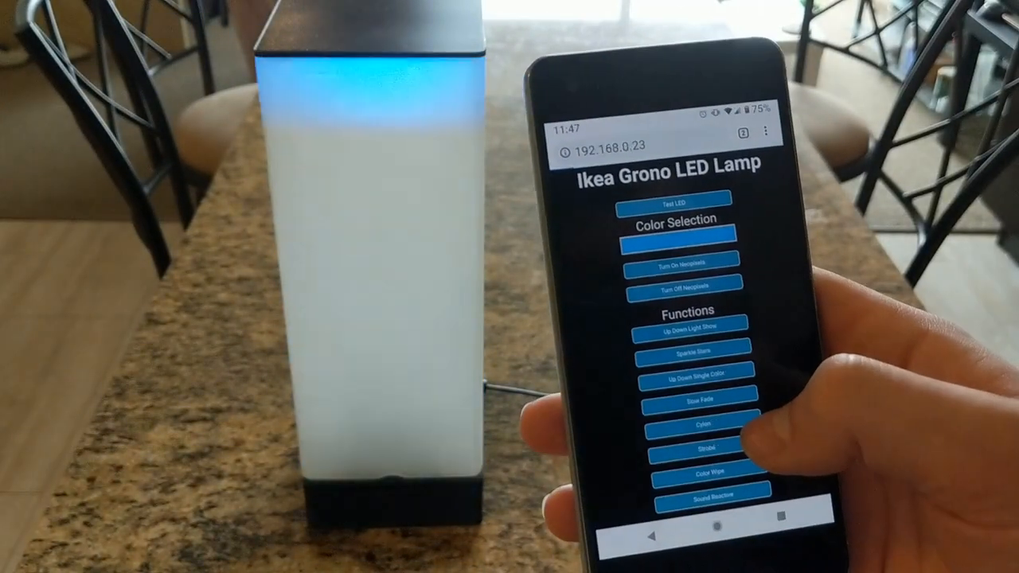
Step: Trigger another lamp light function from the phone's Functions buttons
click(704, 447)
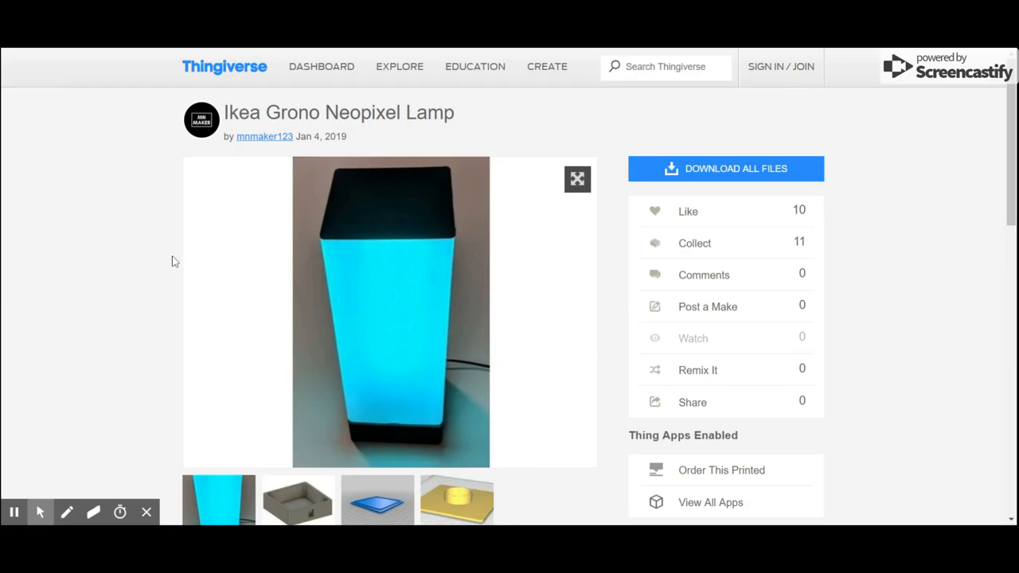
Step: Browse the printed part pictures: base box, blue plate, and the next part
scroll(down, 3)
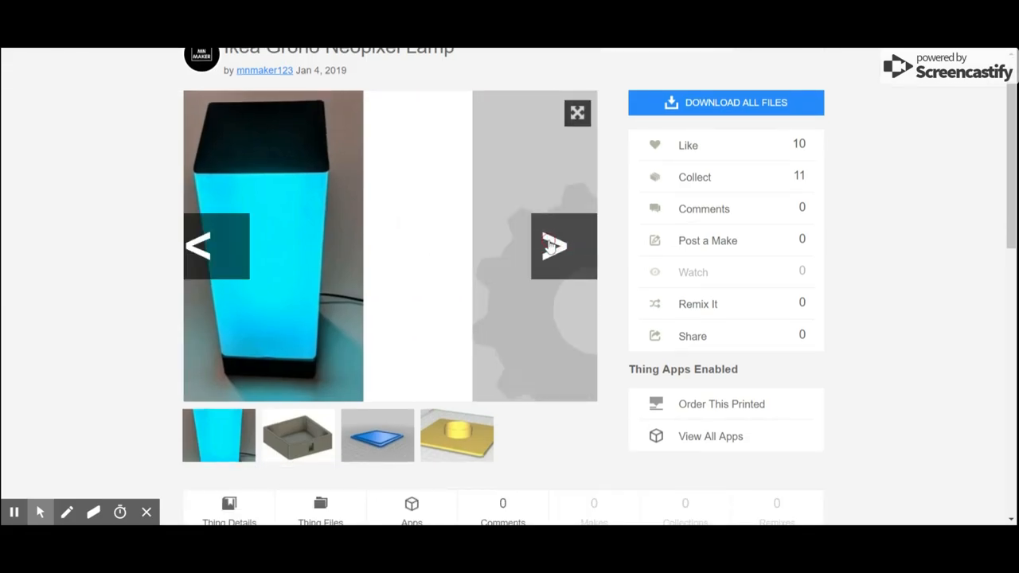
click(563, 246)
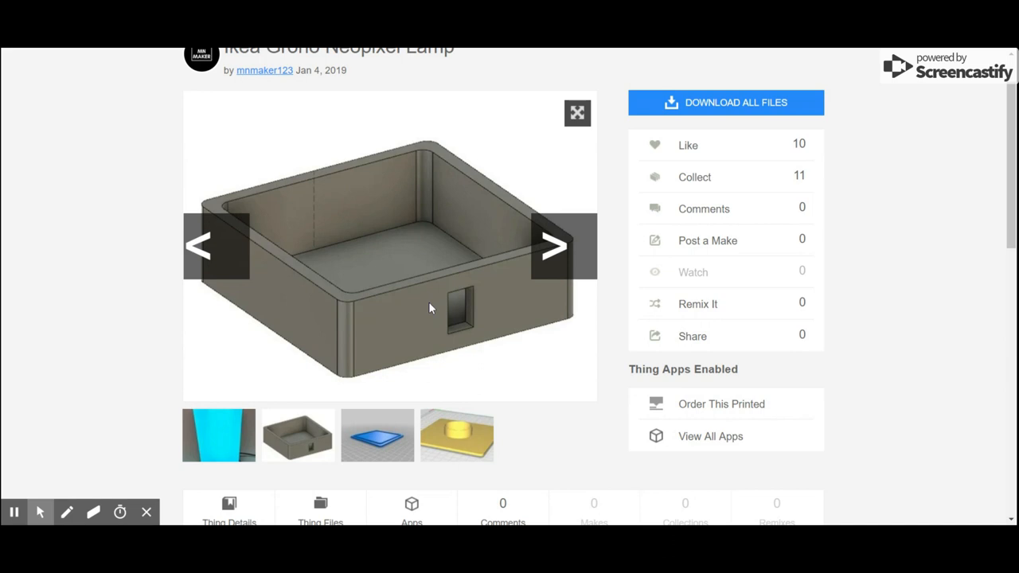
click(377, 435)
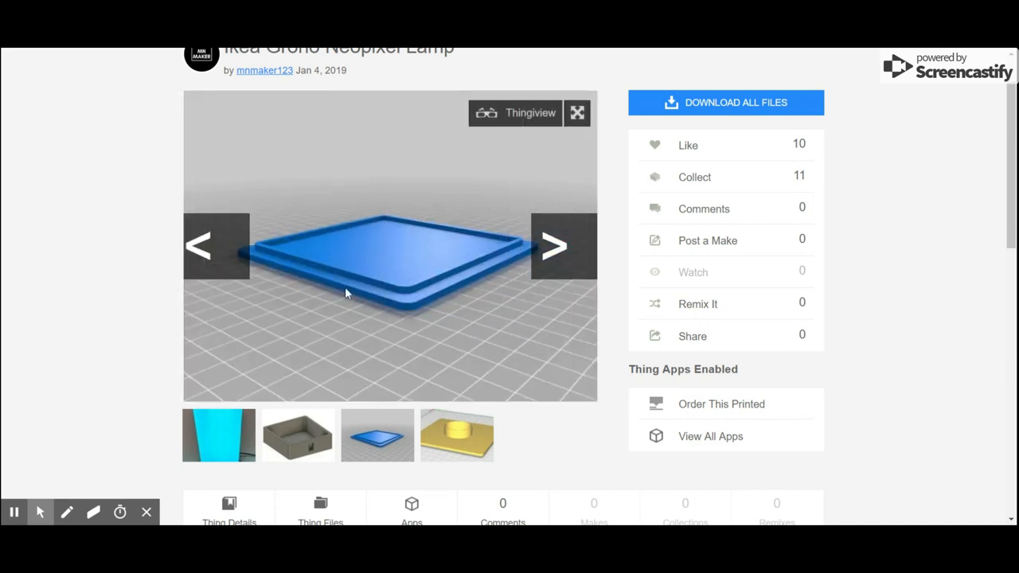
mouse_move(576, 258)
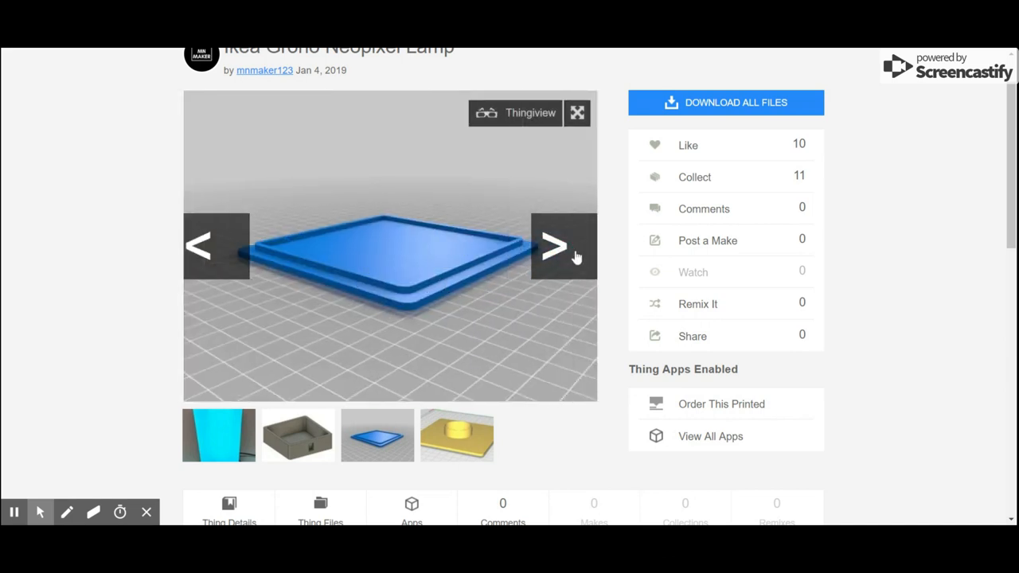
click(556, 246)
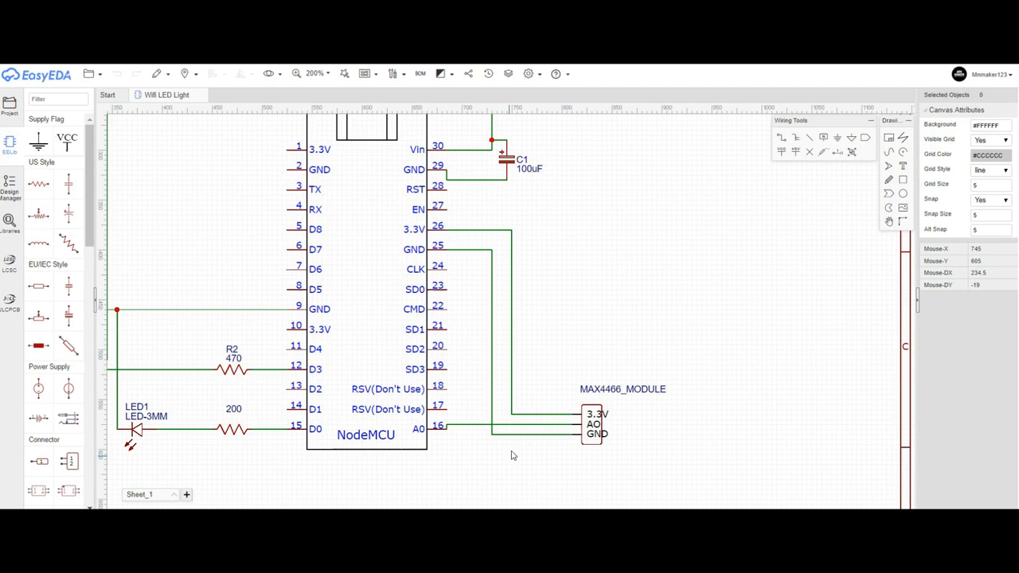
scroll(down, 3)
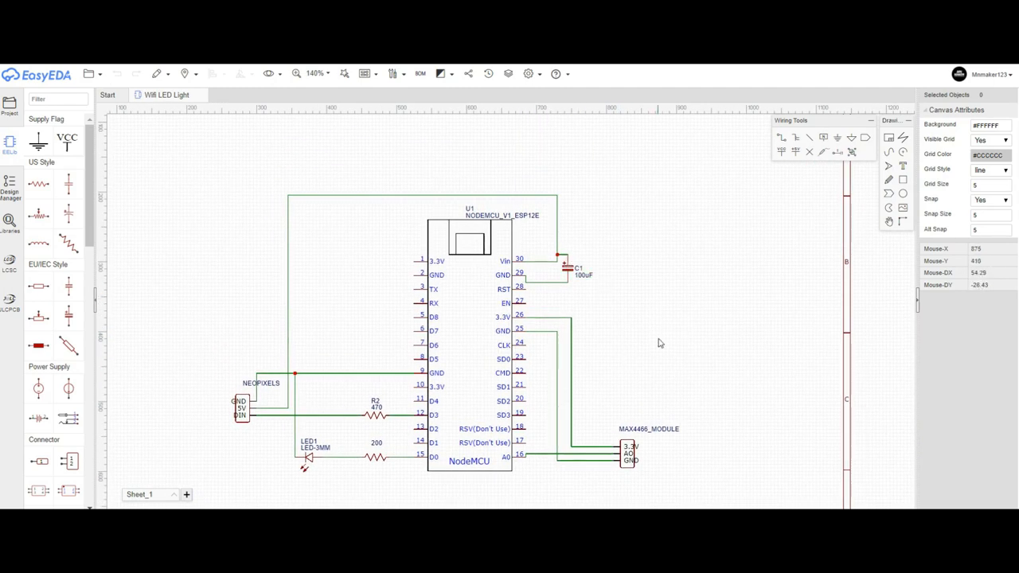
mouse_move(634, 371)
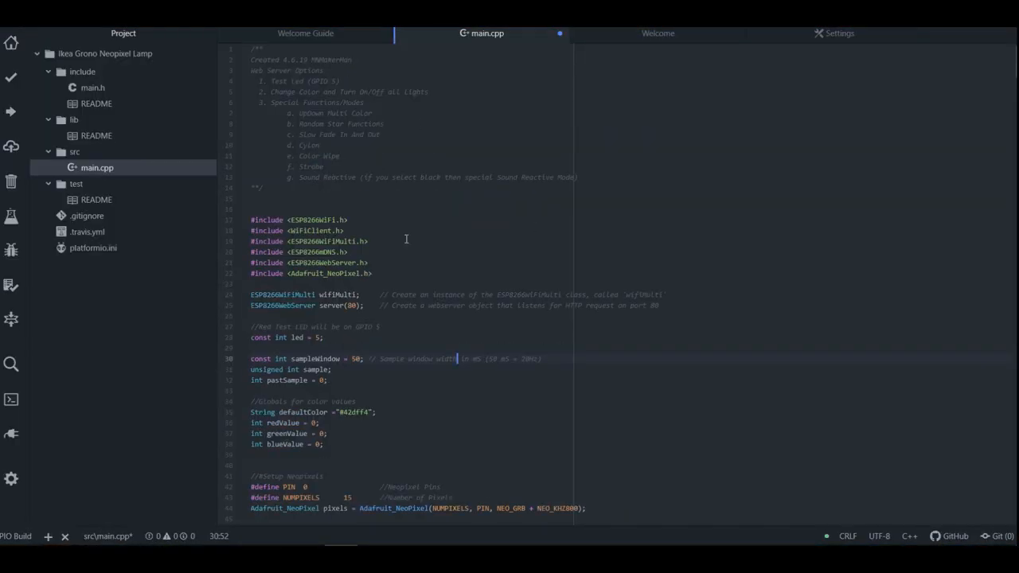
Step: Scroll main.cpp to setup() and the wifiMulti.addAP("WIFI SSID", "Password") line
scroll(down, 3)
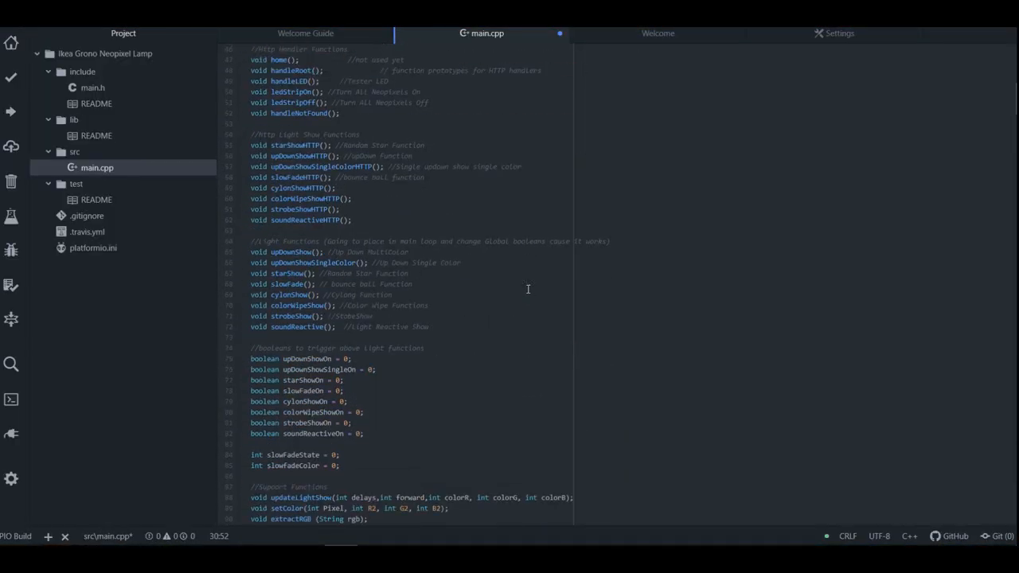
scroll(down, 3)
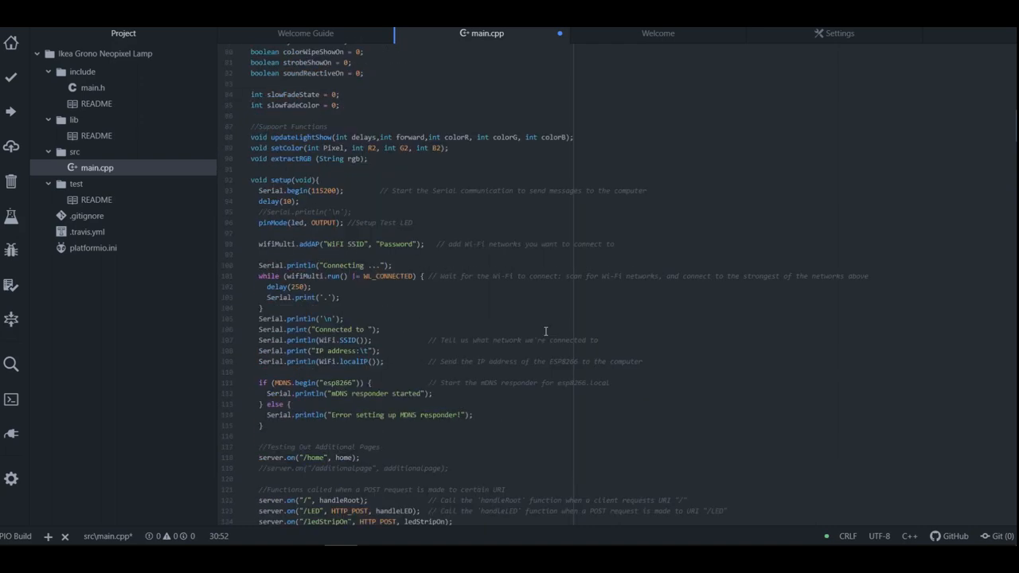
scroll(down, 3)
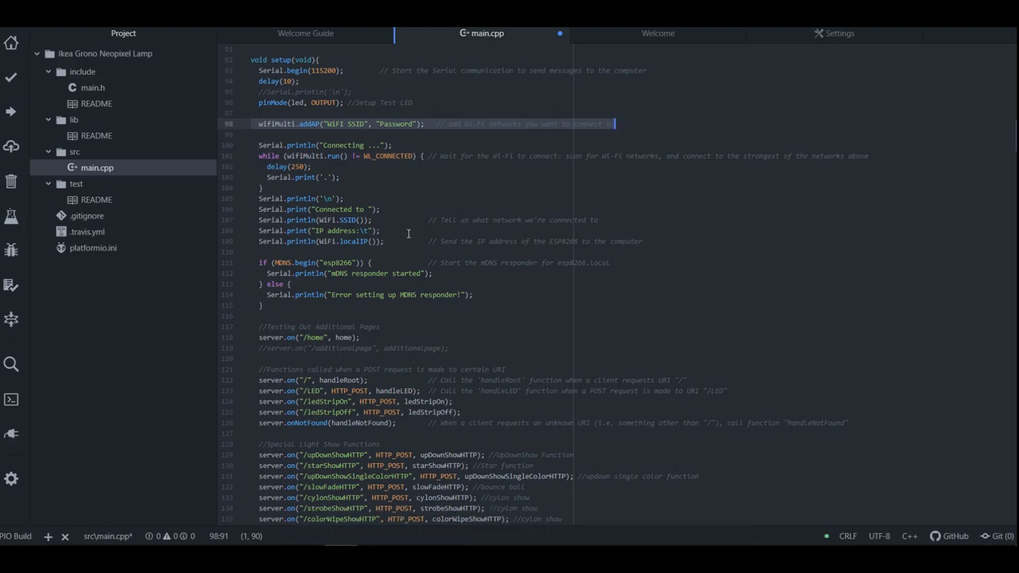
mouse_move(448, 183)
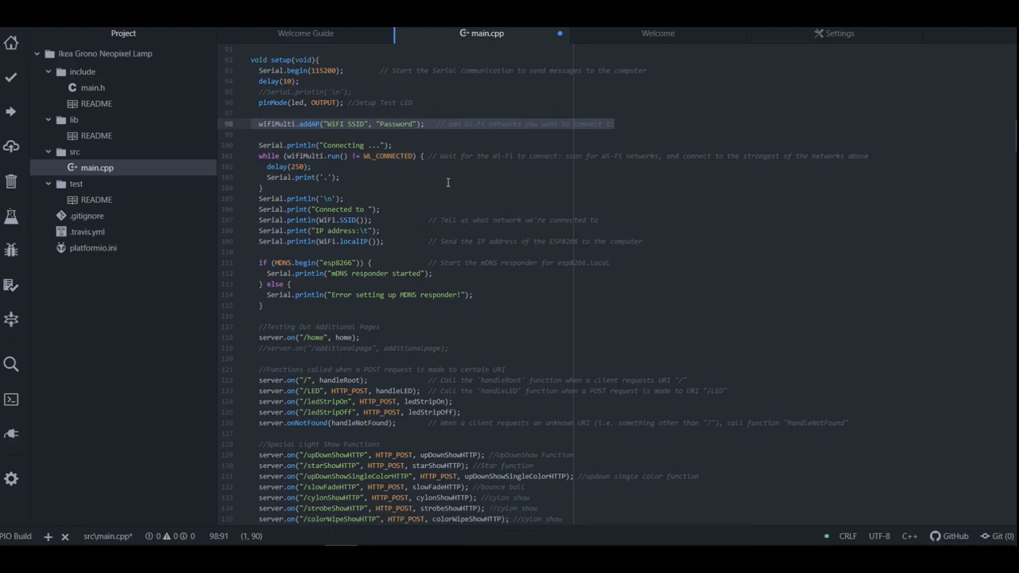